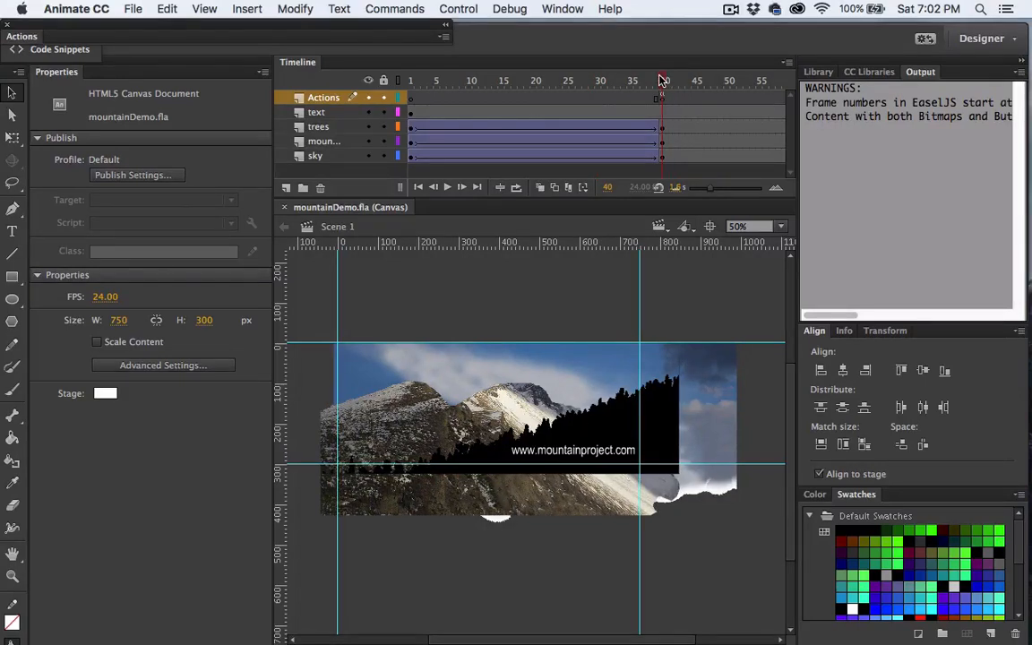
pyautogui.moveTo(348, 122)
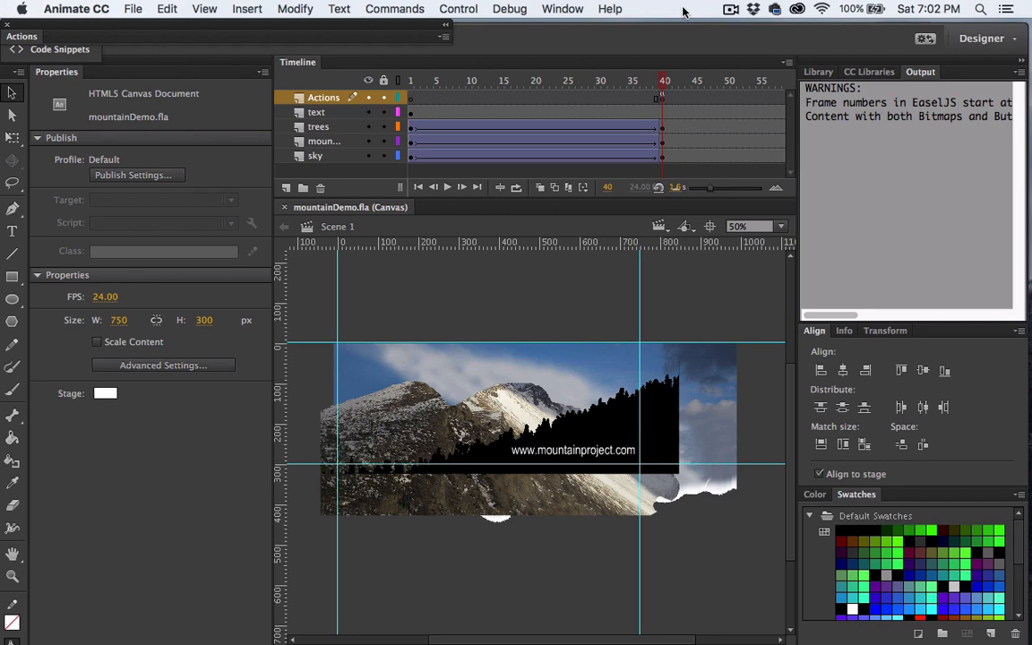
pyautogui.moveTo(599, 301)
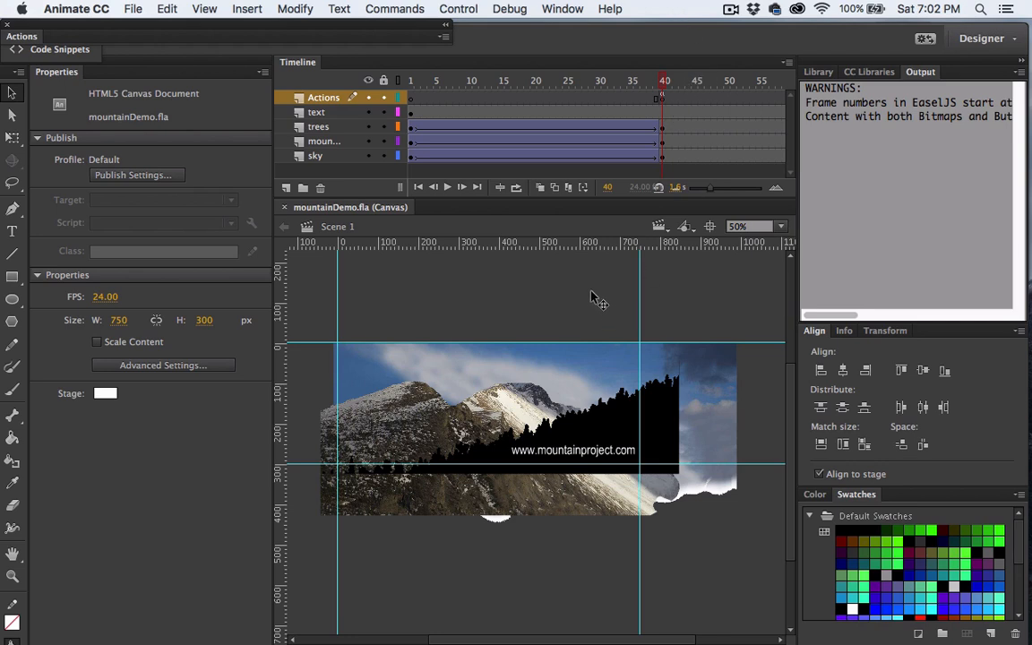
pyautogui.moveTo(557, 466)
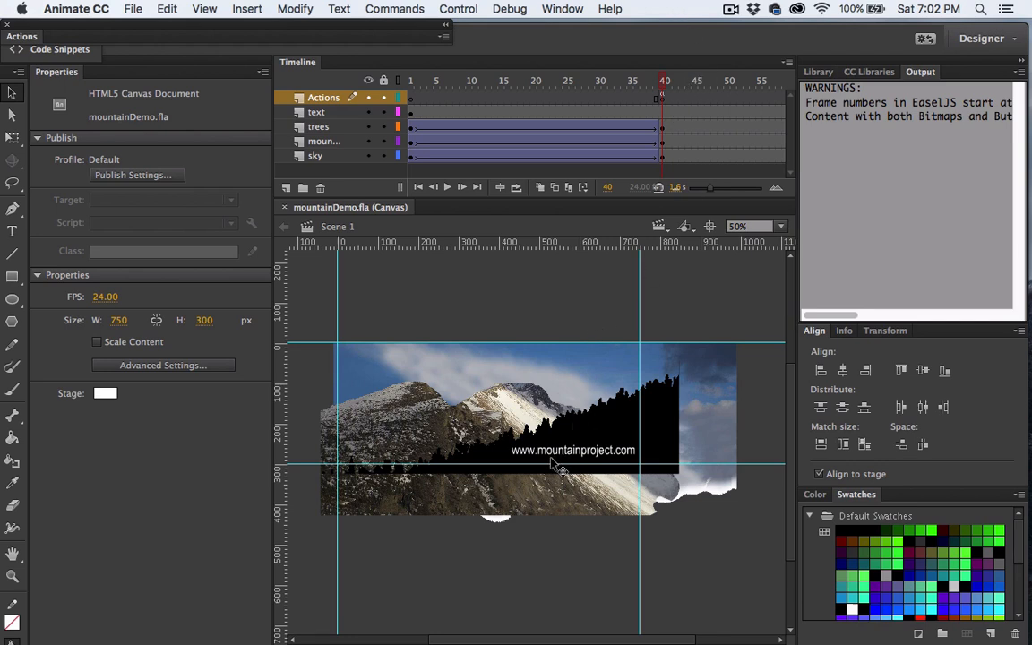
# - Select the link text and insert a keyframe at frame 40 on the text layer
pyautogui.click(573, 450)
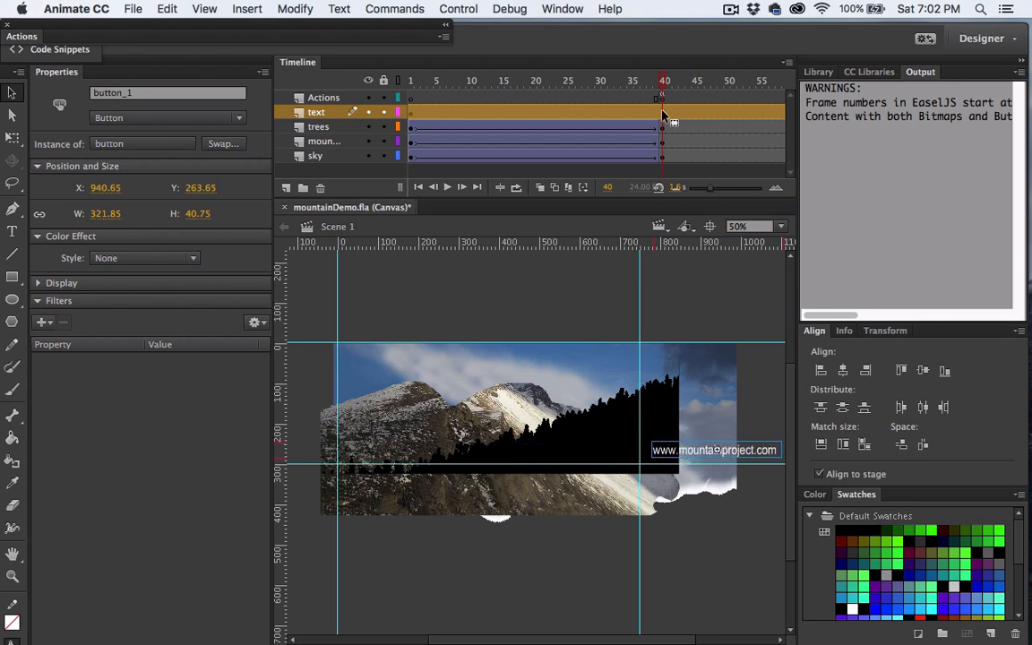
pyautogui.rightClick(661, 112)
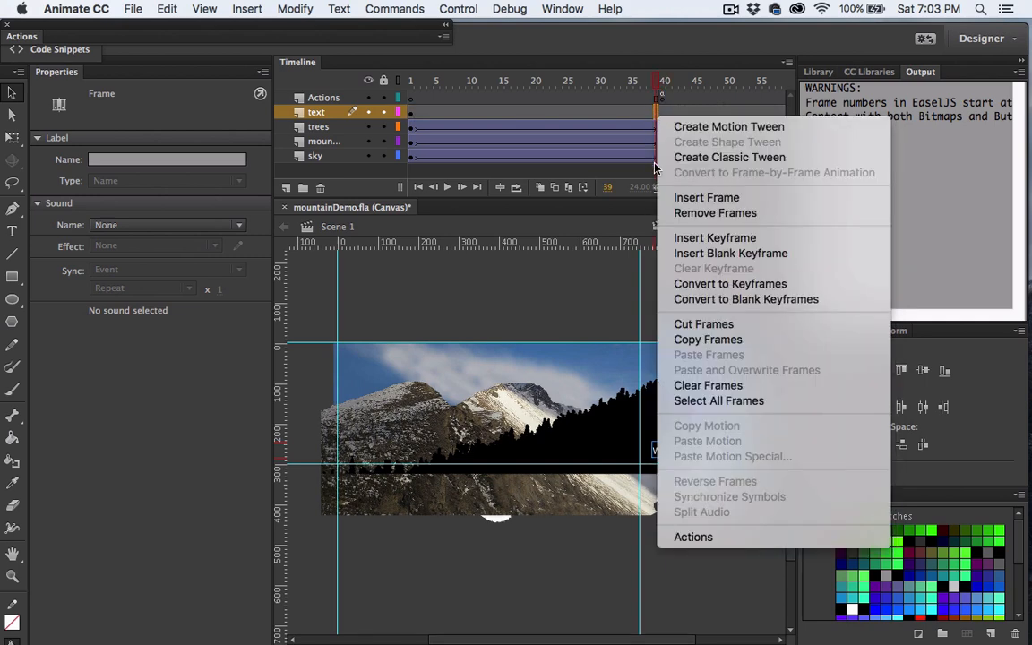
pyautogui.moveTo(732, 255)
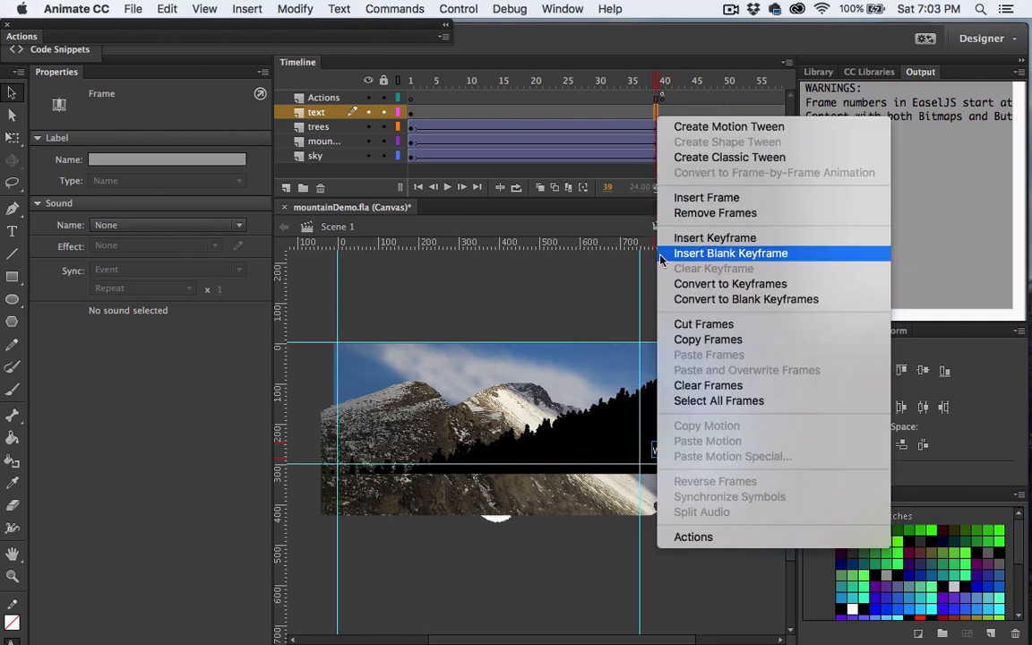
pyautogui.click(731, 253)
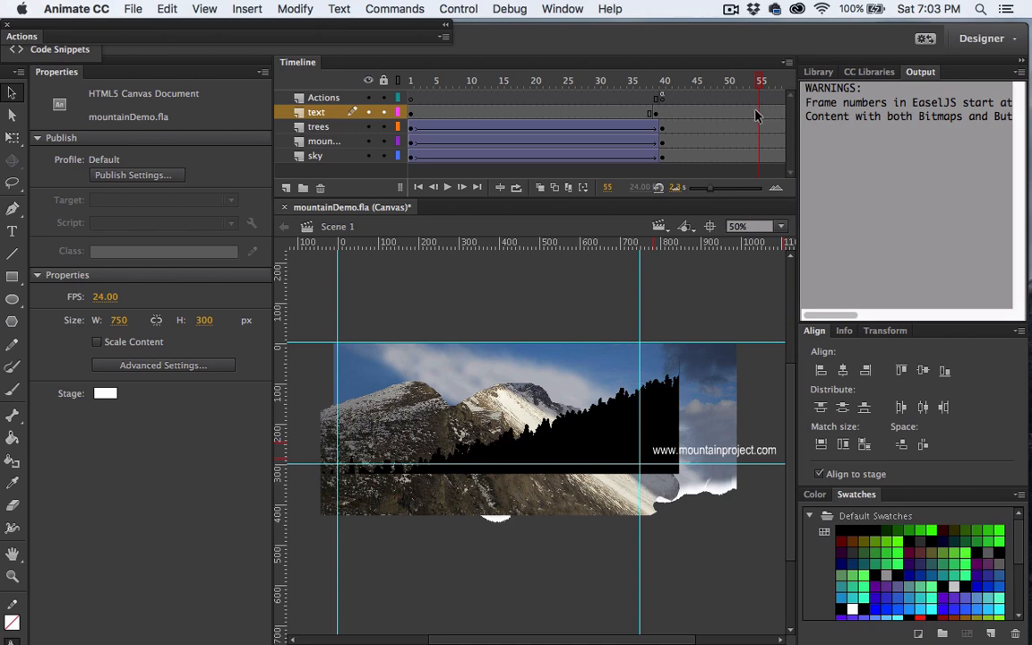
# - Keyframe frame 55 and move the link text left to its end position on the banner
pyautogui.rightClick(758, 114)
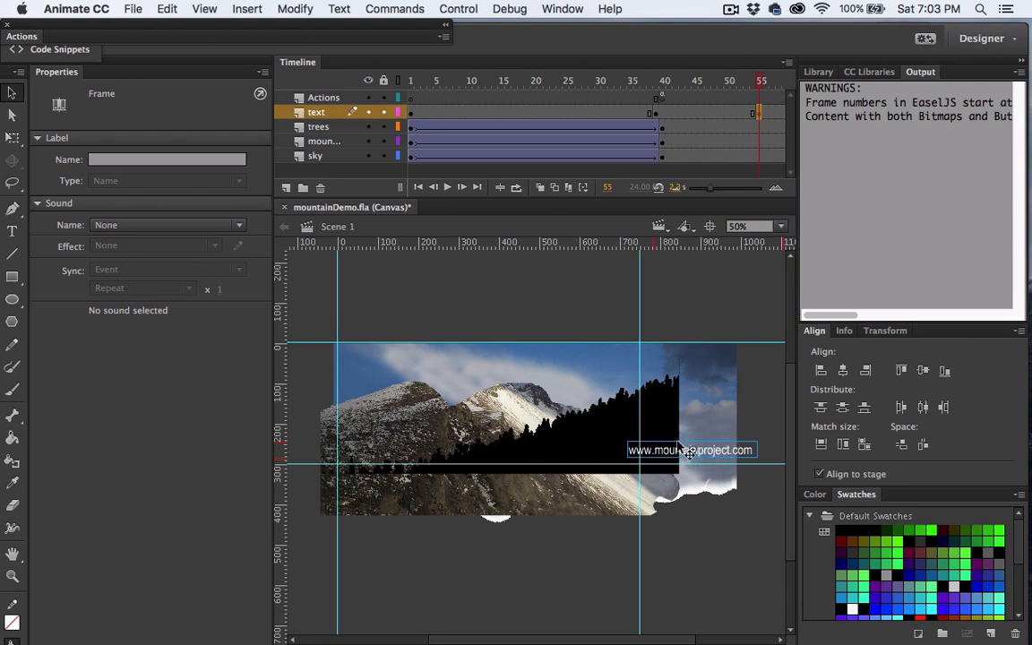
pyautogui.moveTo(690, 450); pyautogui.dragTo(593, 449)
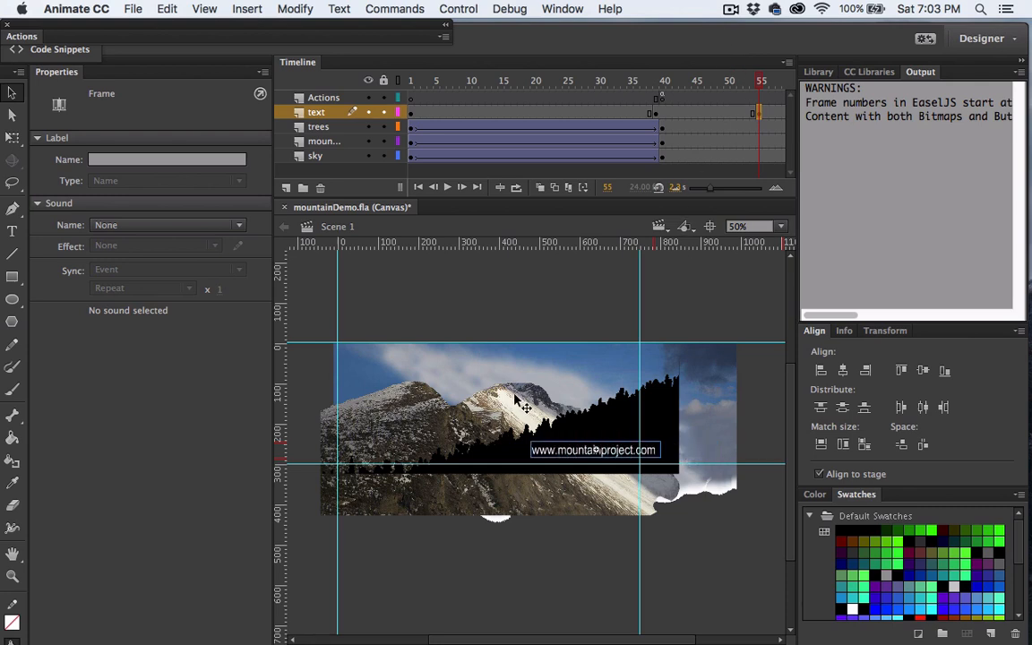
pyautogui.moveTo(595, 450); pyautogui.dragTo(563, 450)
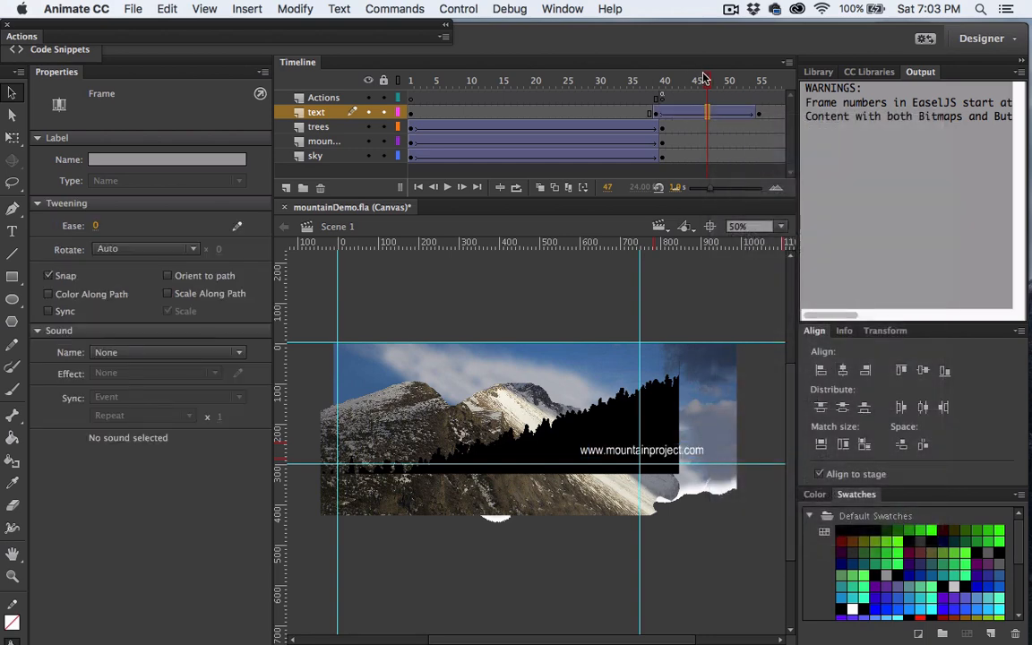
pyautogui.click(665, 81)
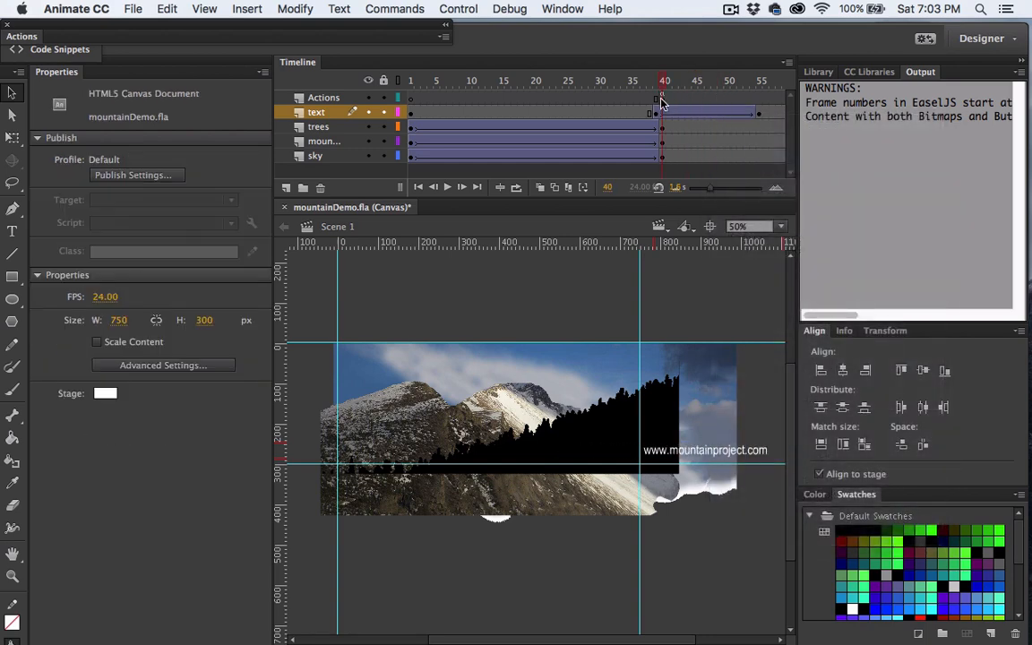
pyautogui.click(727, 80)
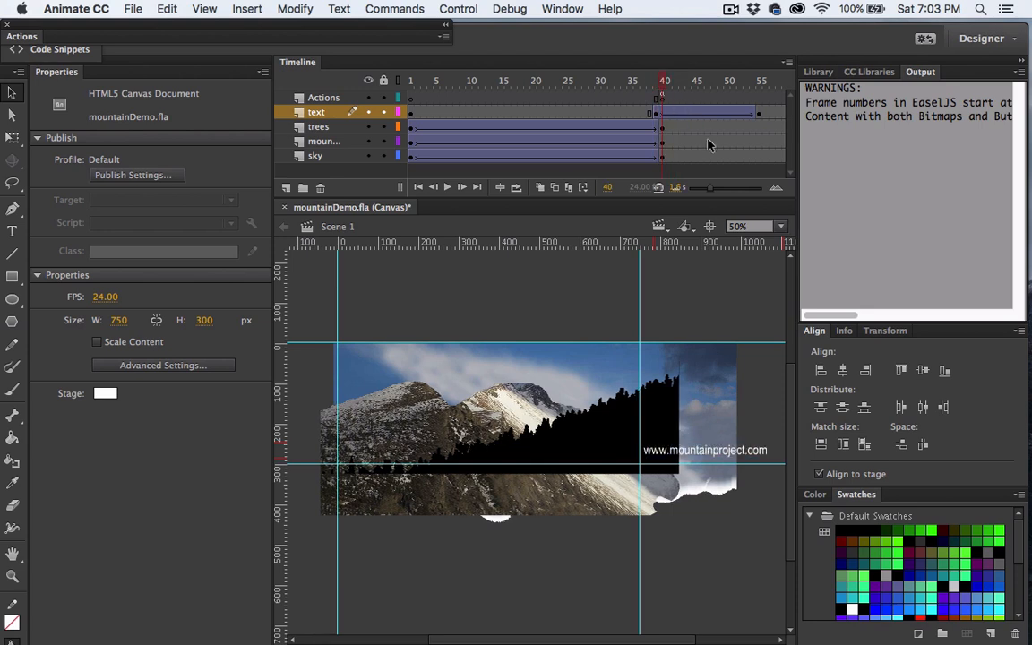
pyautogui.click(662, 80)
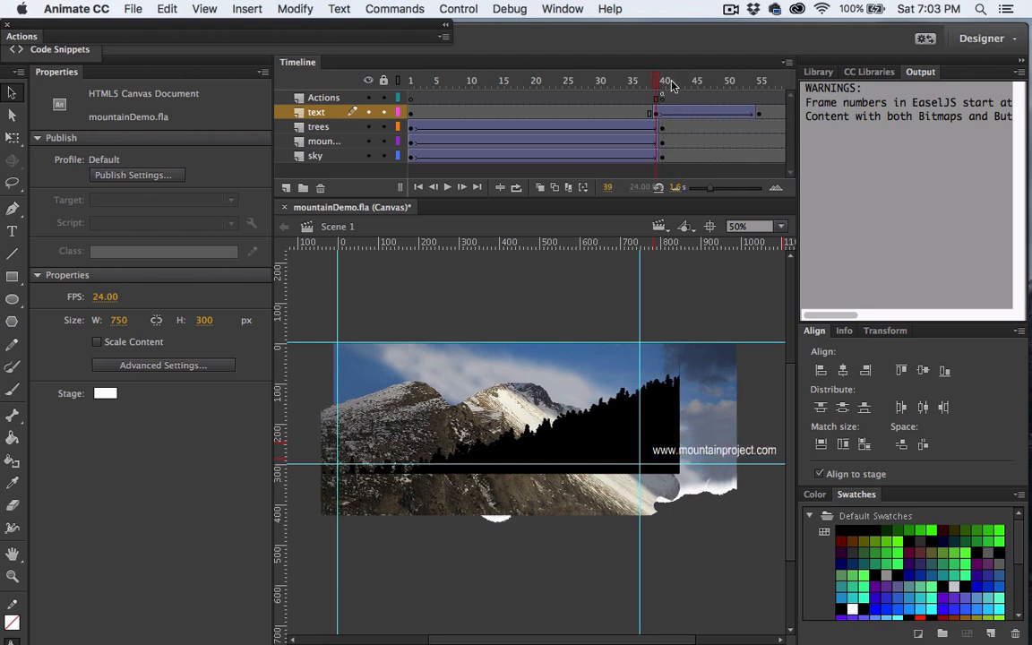
pyautogui.moveTo(713, 462)
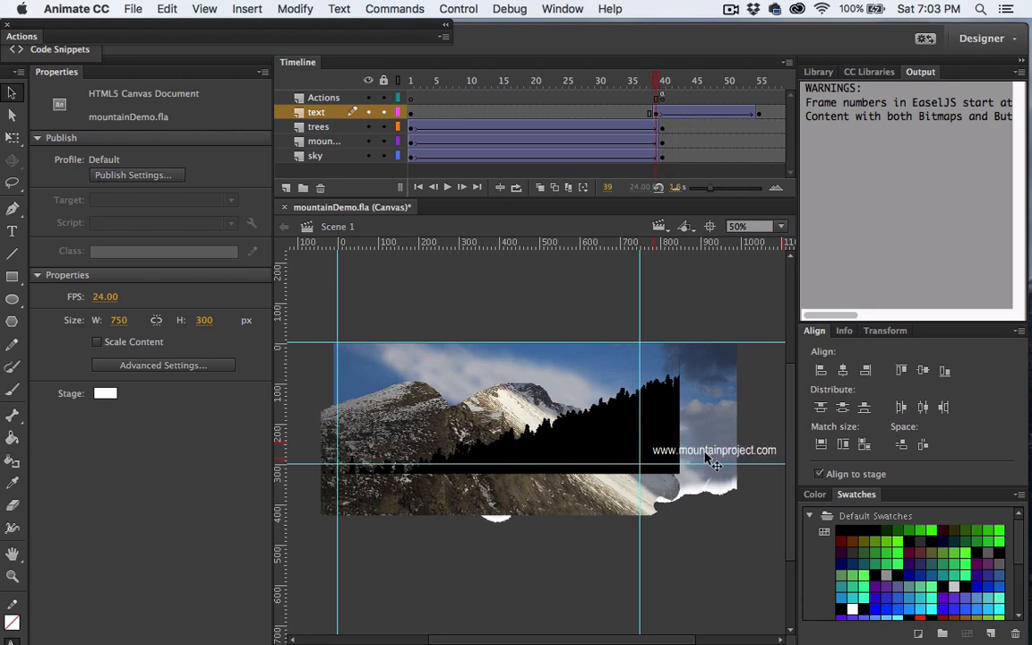
# - Make the link text fully transparent at frame 40 via an Alpha colour effect so it fades in
pyautogui.click(713, 449)
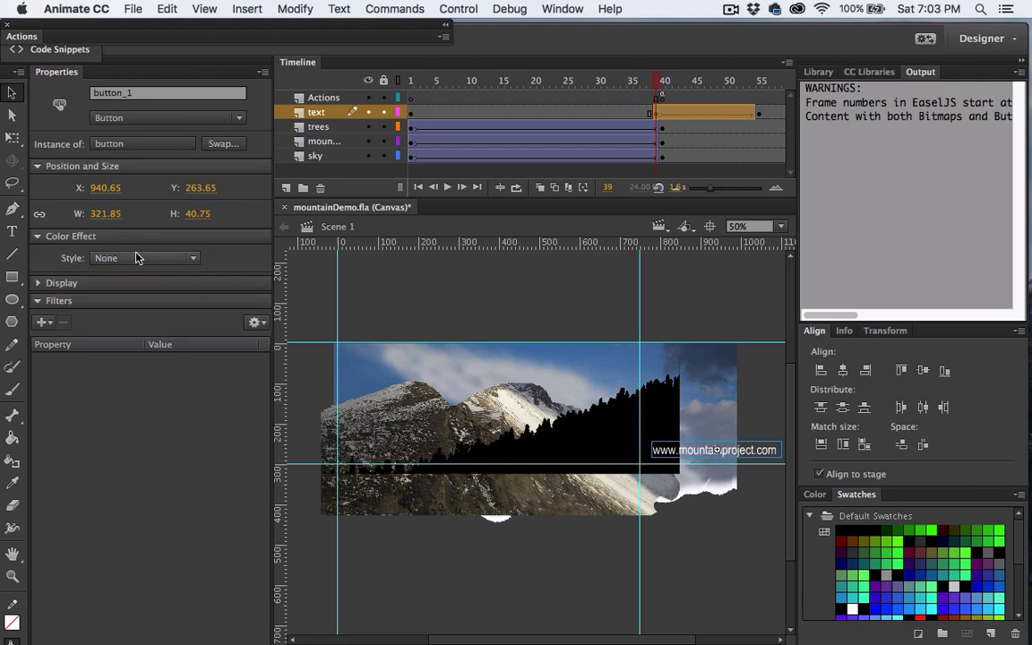
pyautogui.click(144, 258)
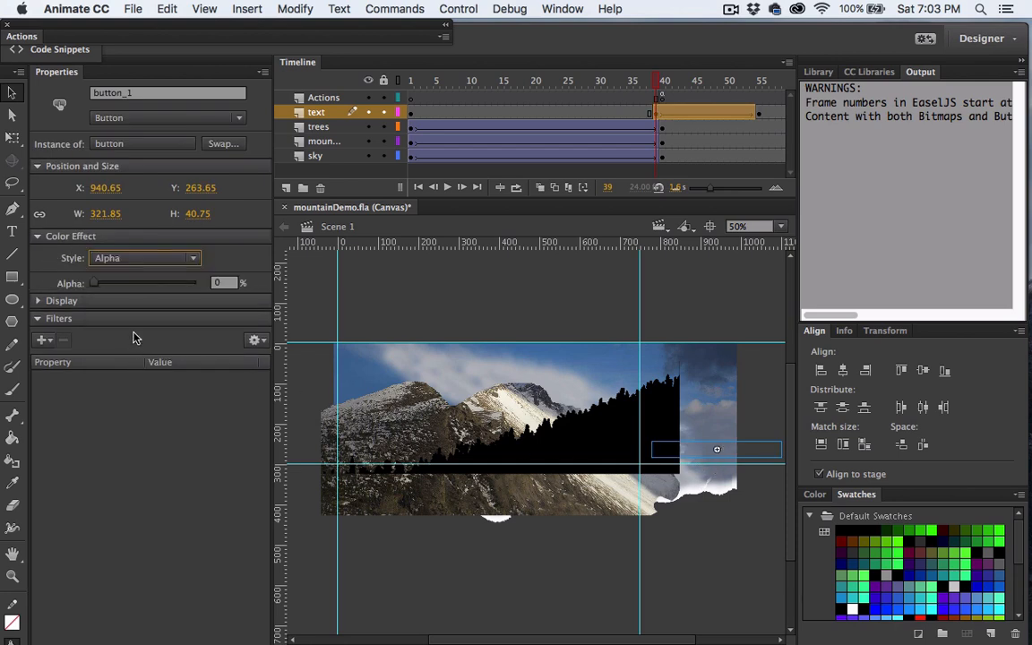
pyautogui.moveTo(92, 283); pyautogui.dragTo(97, 283)
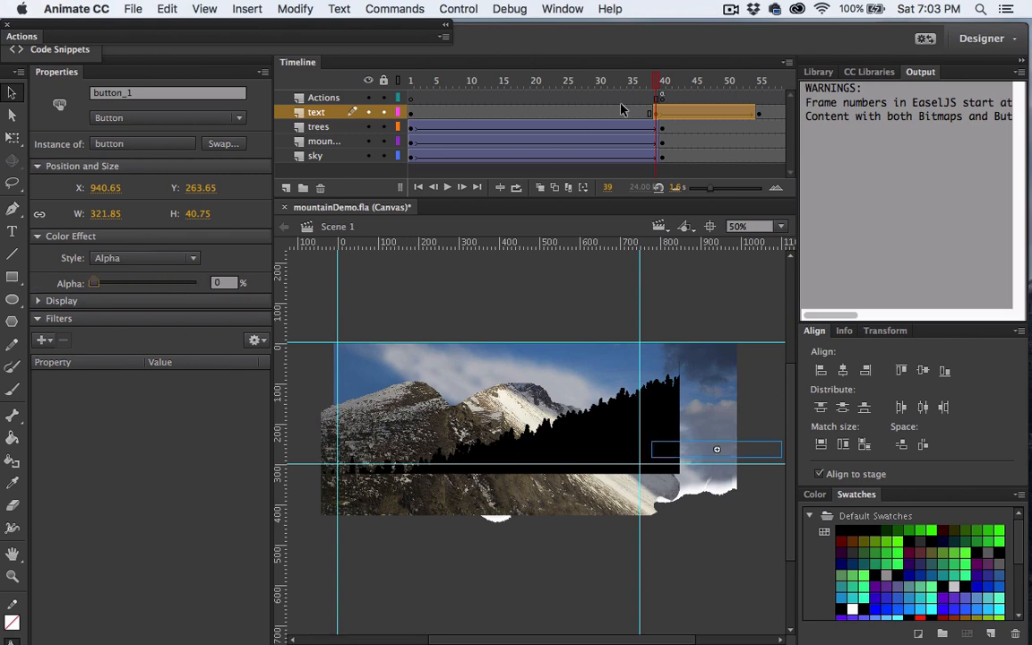
pyautogui.click(459, 7)
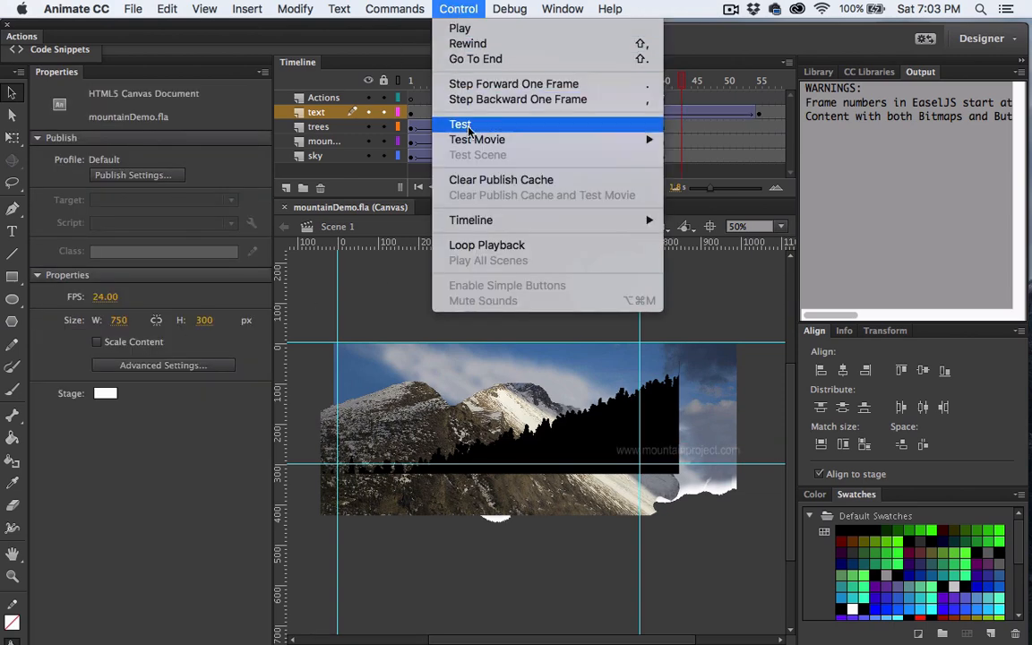
# - Test the banner in Chrome with Control > Test, then return to Animate
pyautogui.click(458, 123)
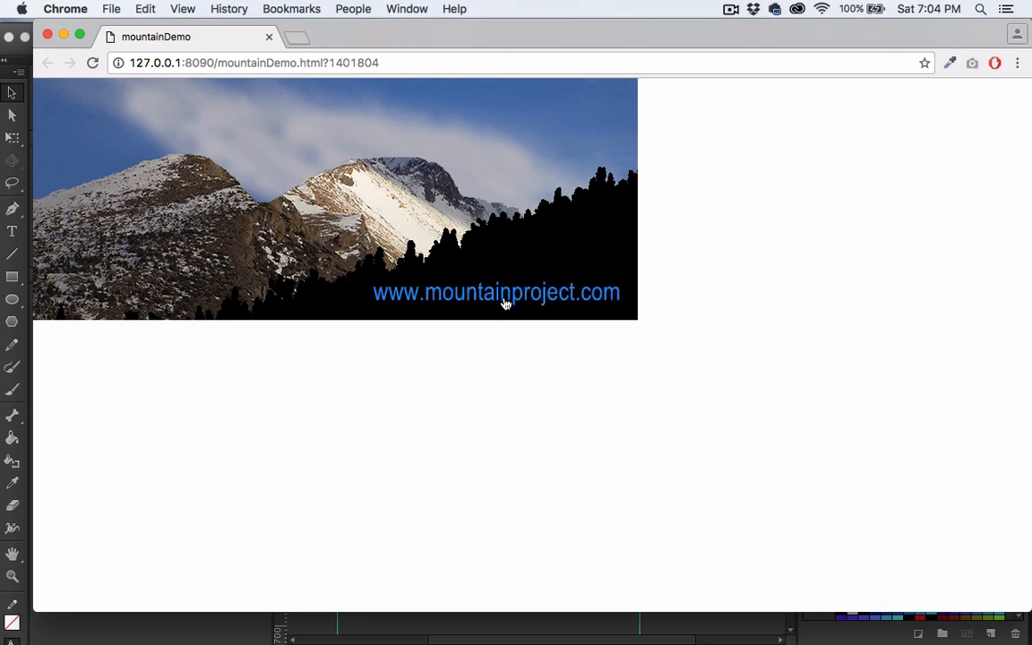
pyautogui.click(133, 8)
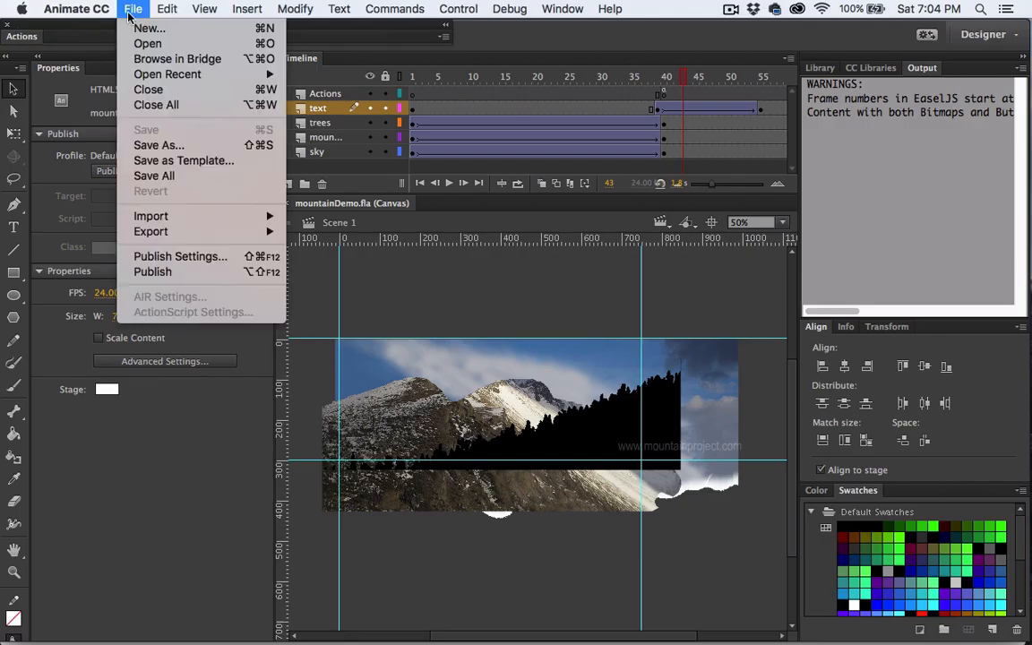
# - Turn off Loop Timeline in Publish Settings so the banner plays once, and confirm
pyautogui.click(133, 9)
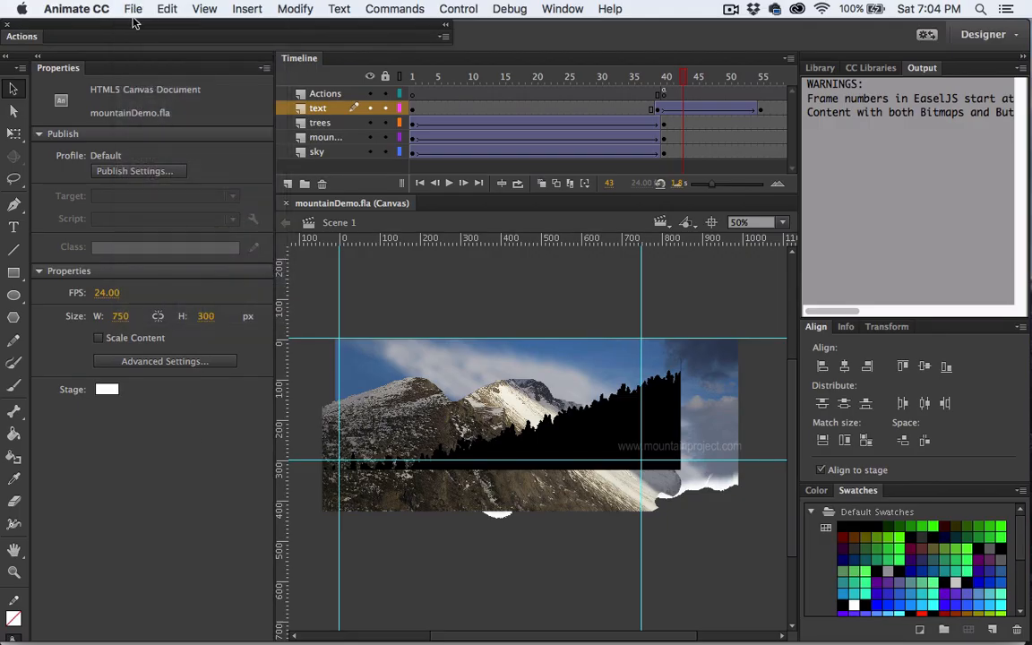
pyautogui.click(133, 9)
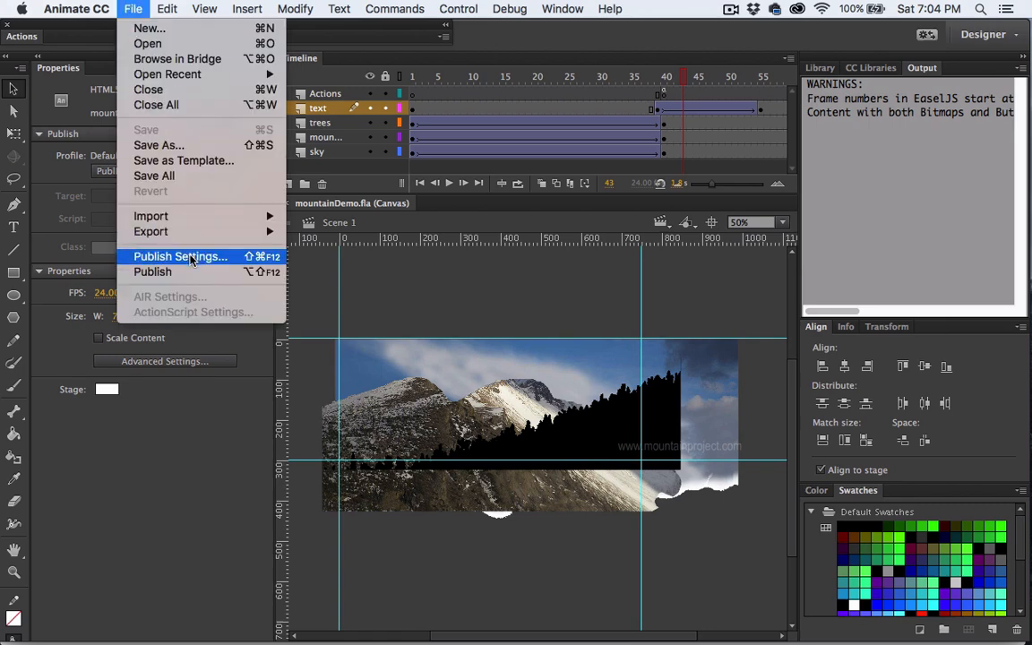
pyautogui.click(179, 256)
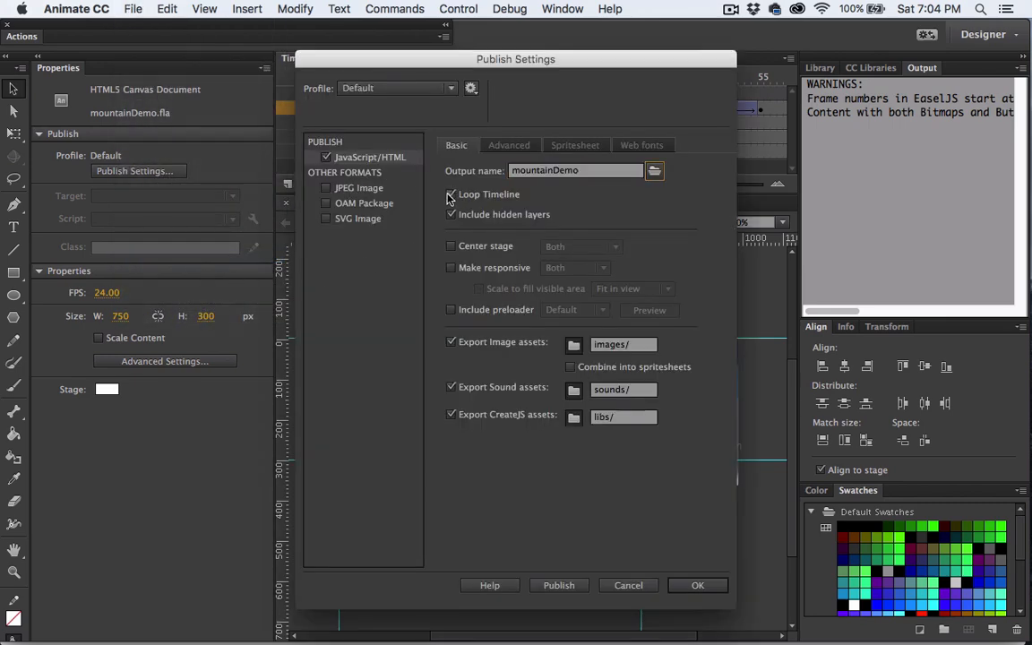
pyautogui.click(452, 194)
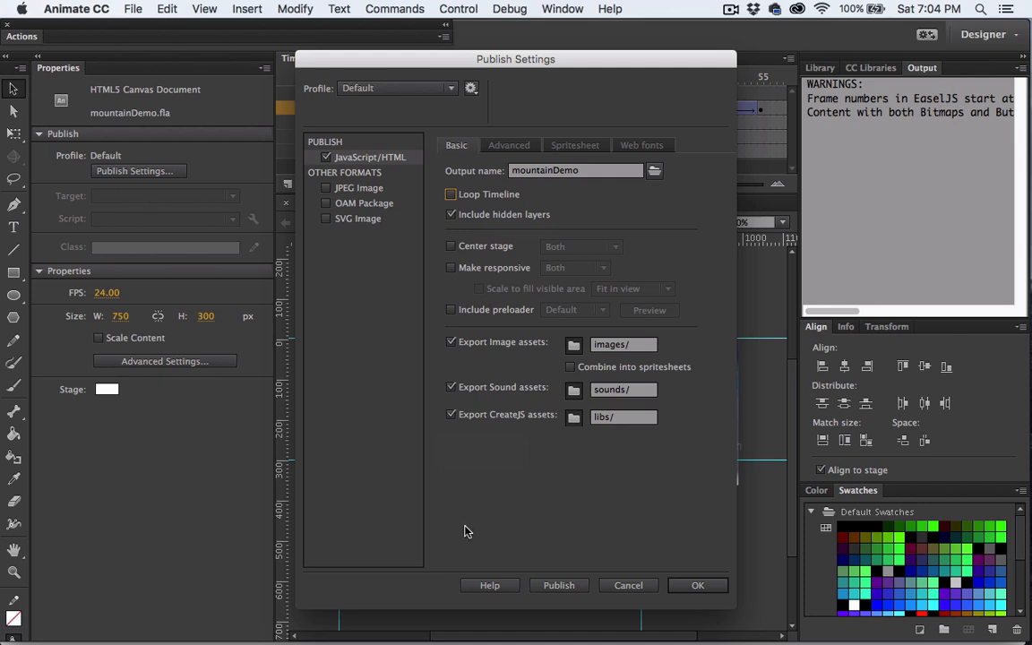
pyautogui.moveTo(475, 506)
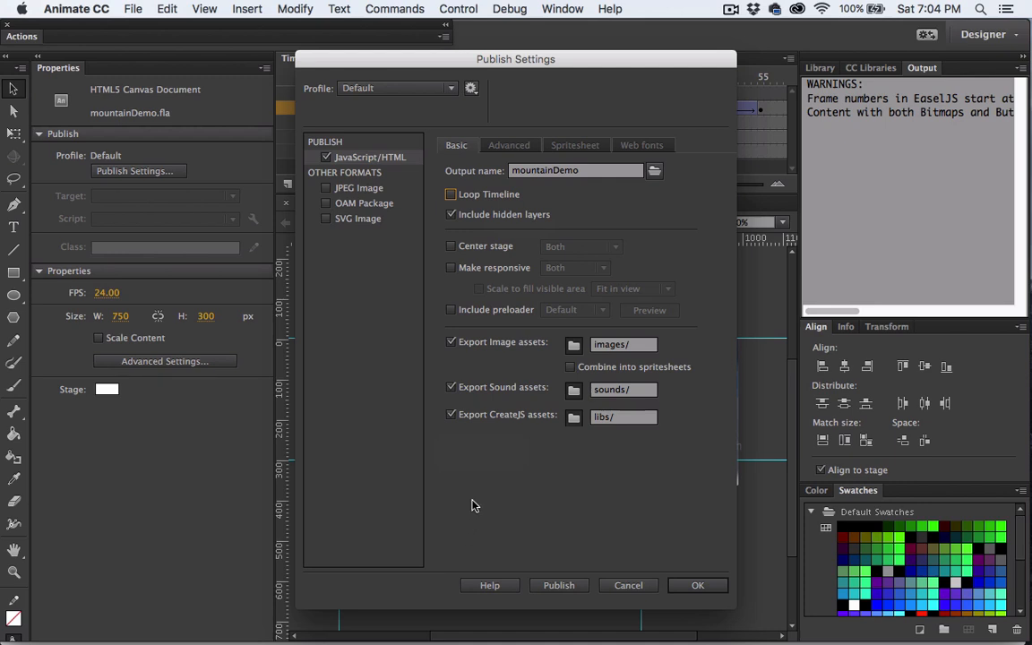
pyautogui.moveTo(697, 585)
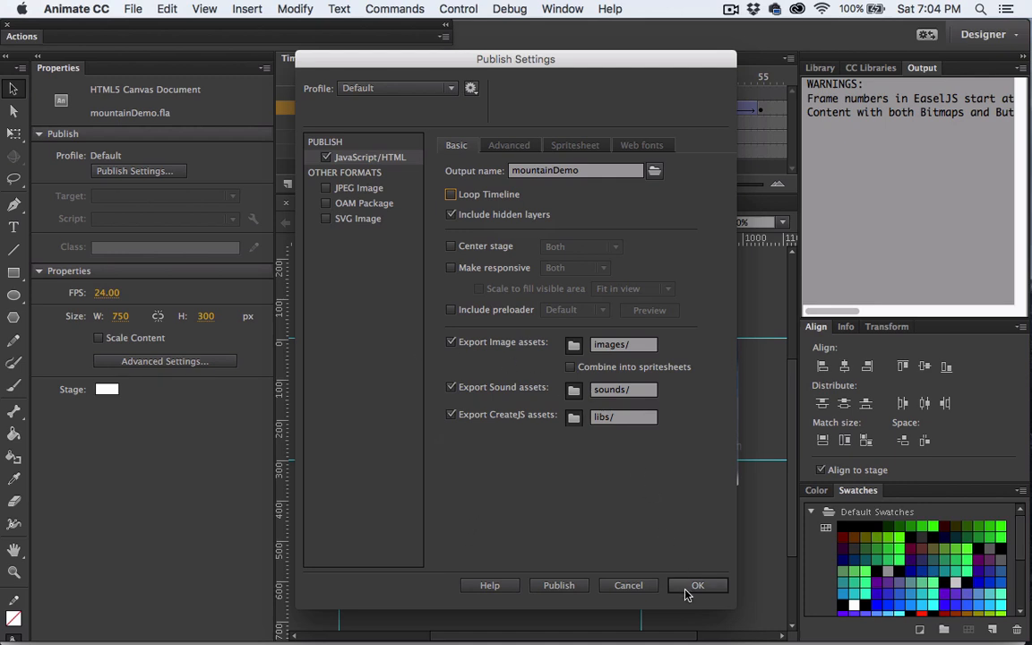
pyautogui.click(573, 143)
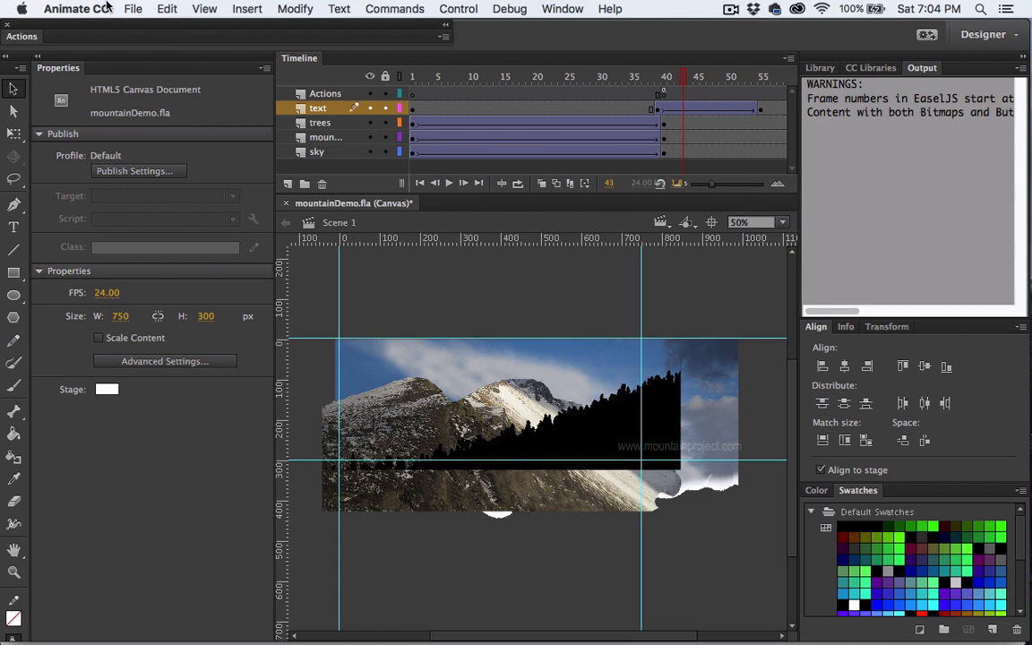
pyautogui.click(133, 9)
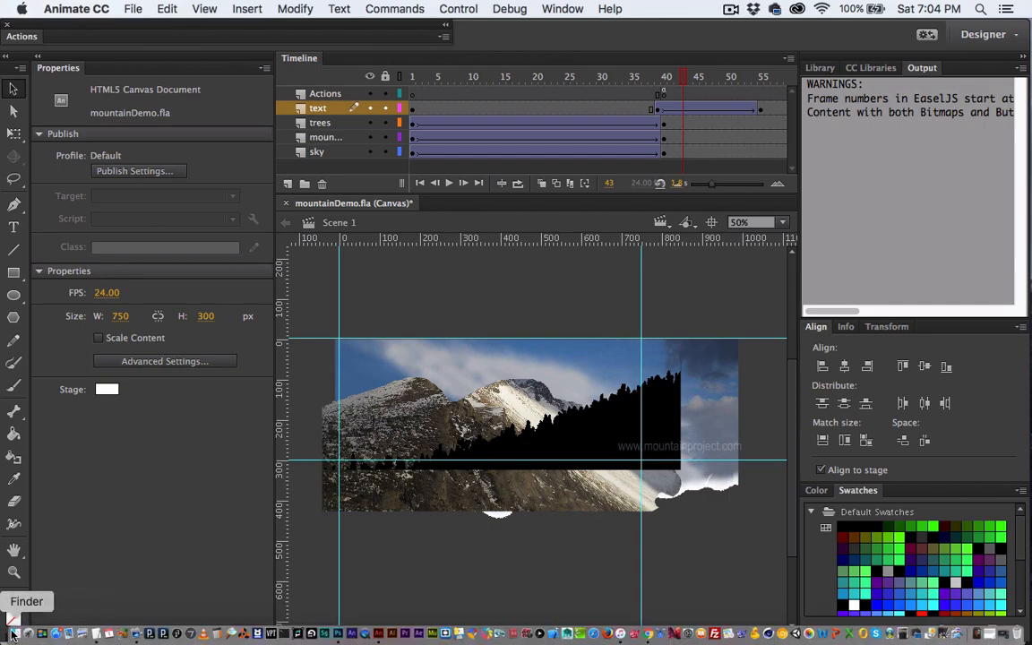
# - Switch to Finder showing the MountainDemo folder with the published html and js files
pyautogui.click(12, 632)
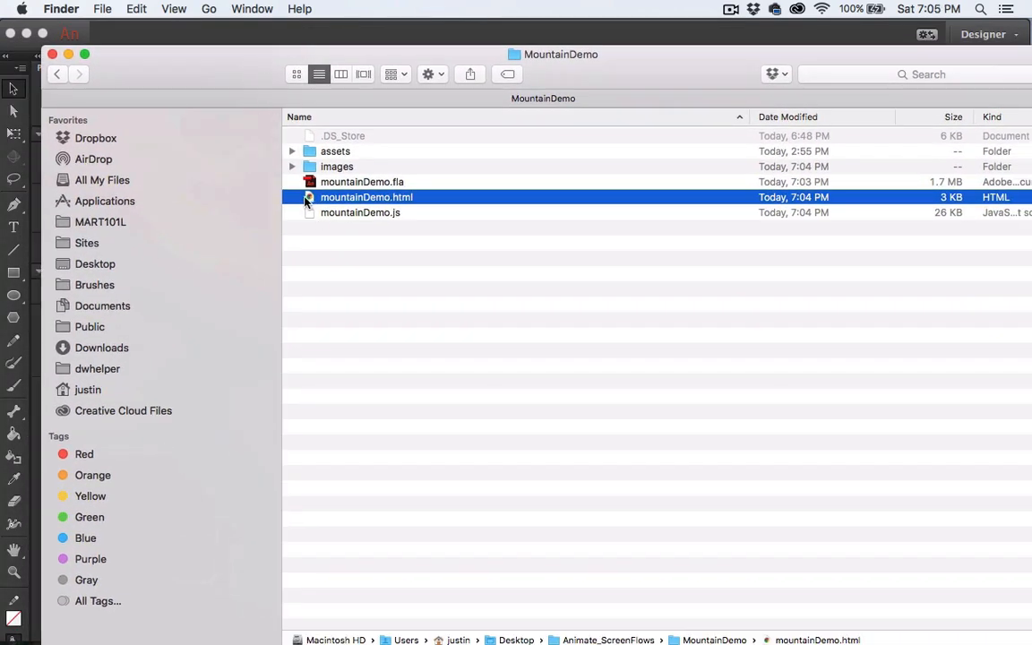
# - Open mountainDemo.html in Chrome and close the extra Google search tab
pyautogui.doubleClick(366, 196)
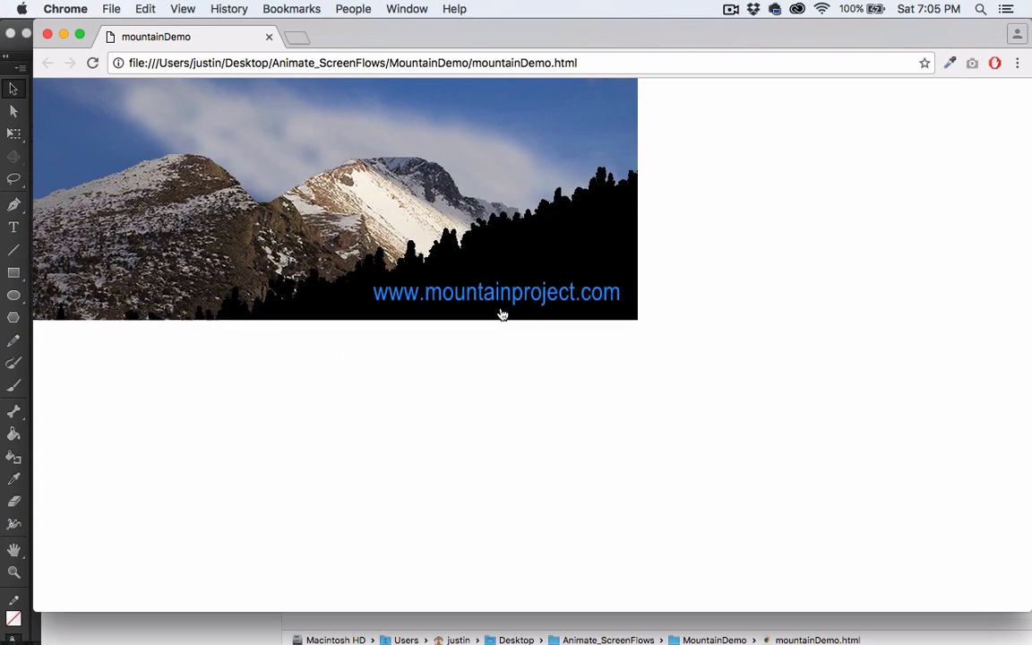
pyautogui.moveTo(538, 294)
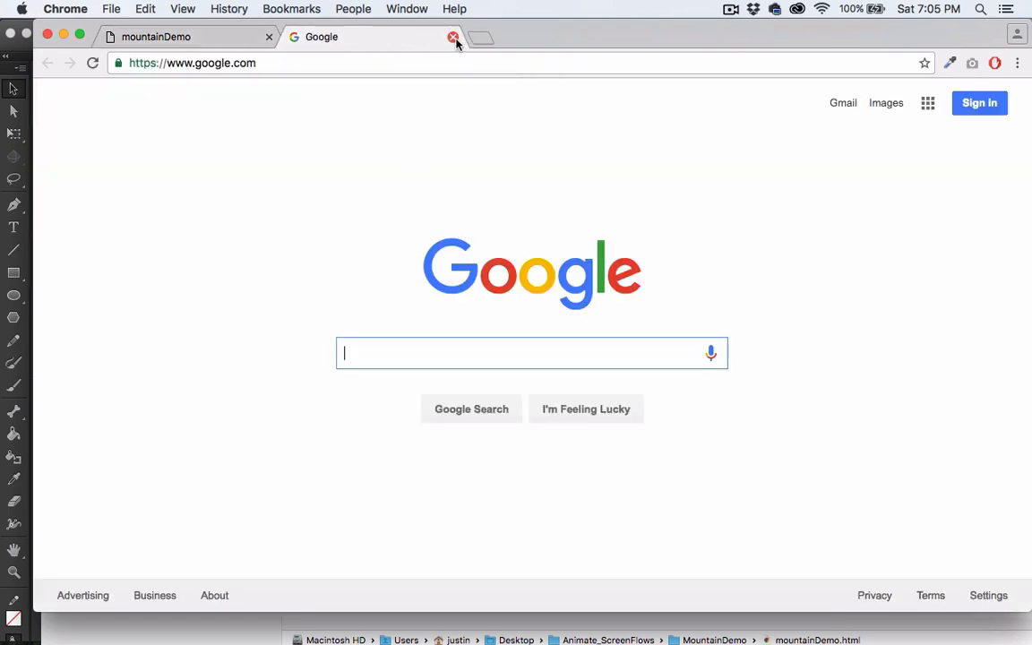
pyautogui.click(453, 40)
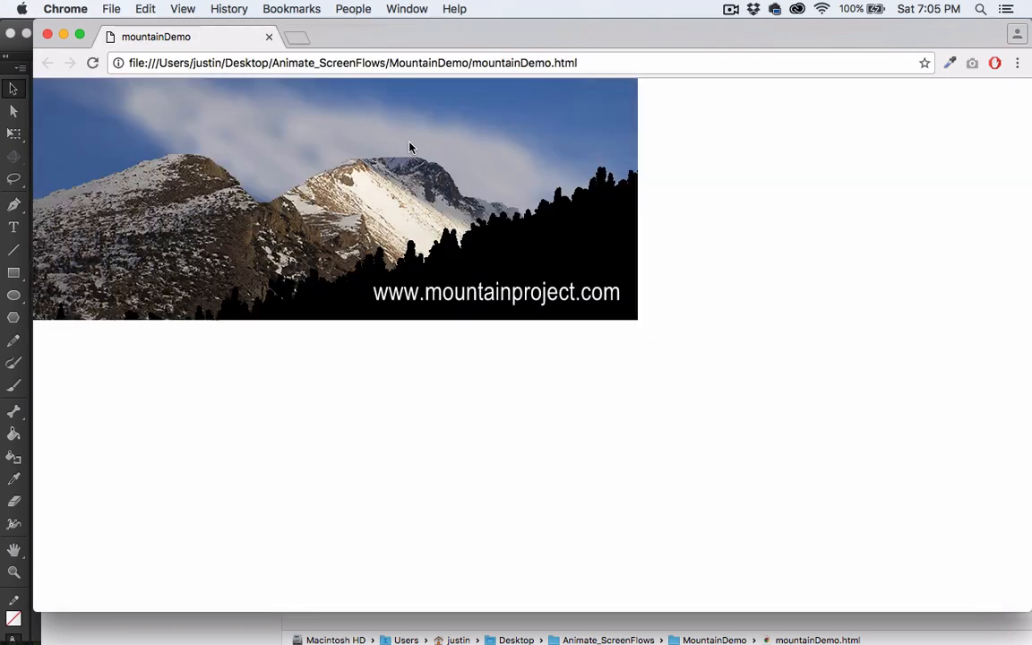